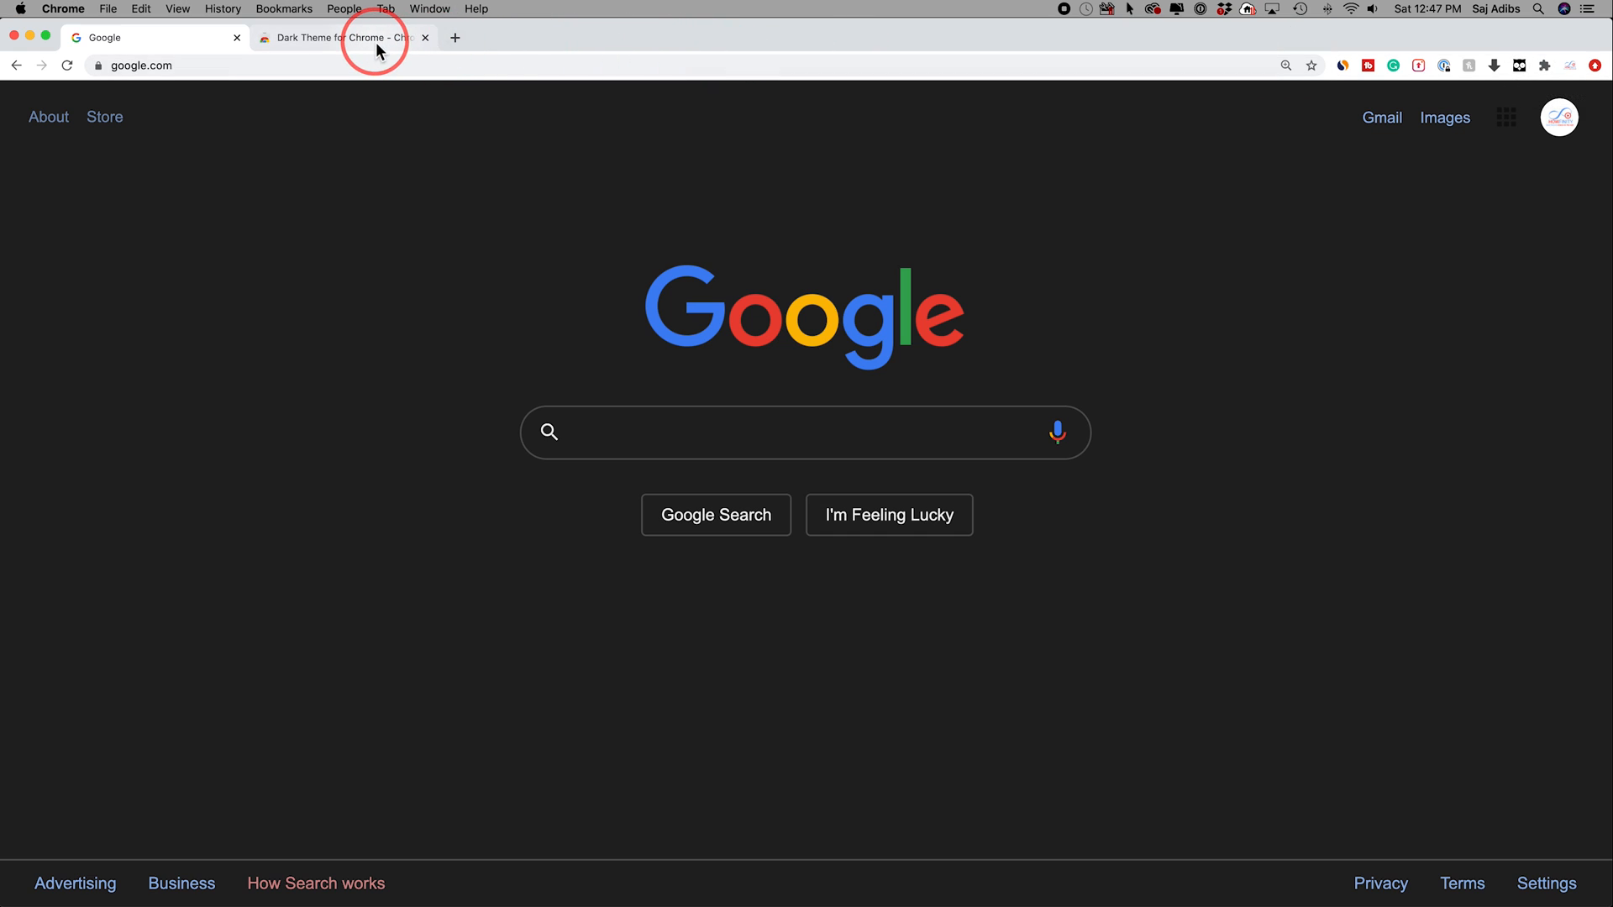
Step: Switch to the Dark Theme for Chrome listing in the Chrome Web Store
click(340, 38)
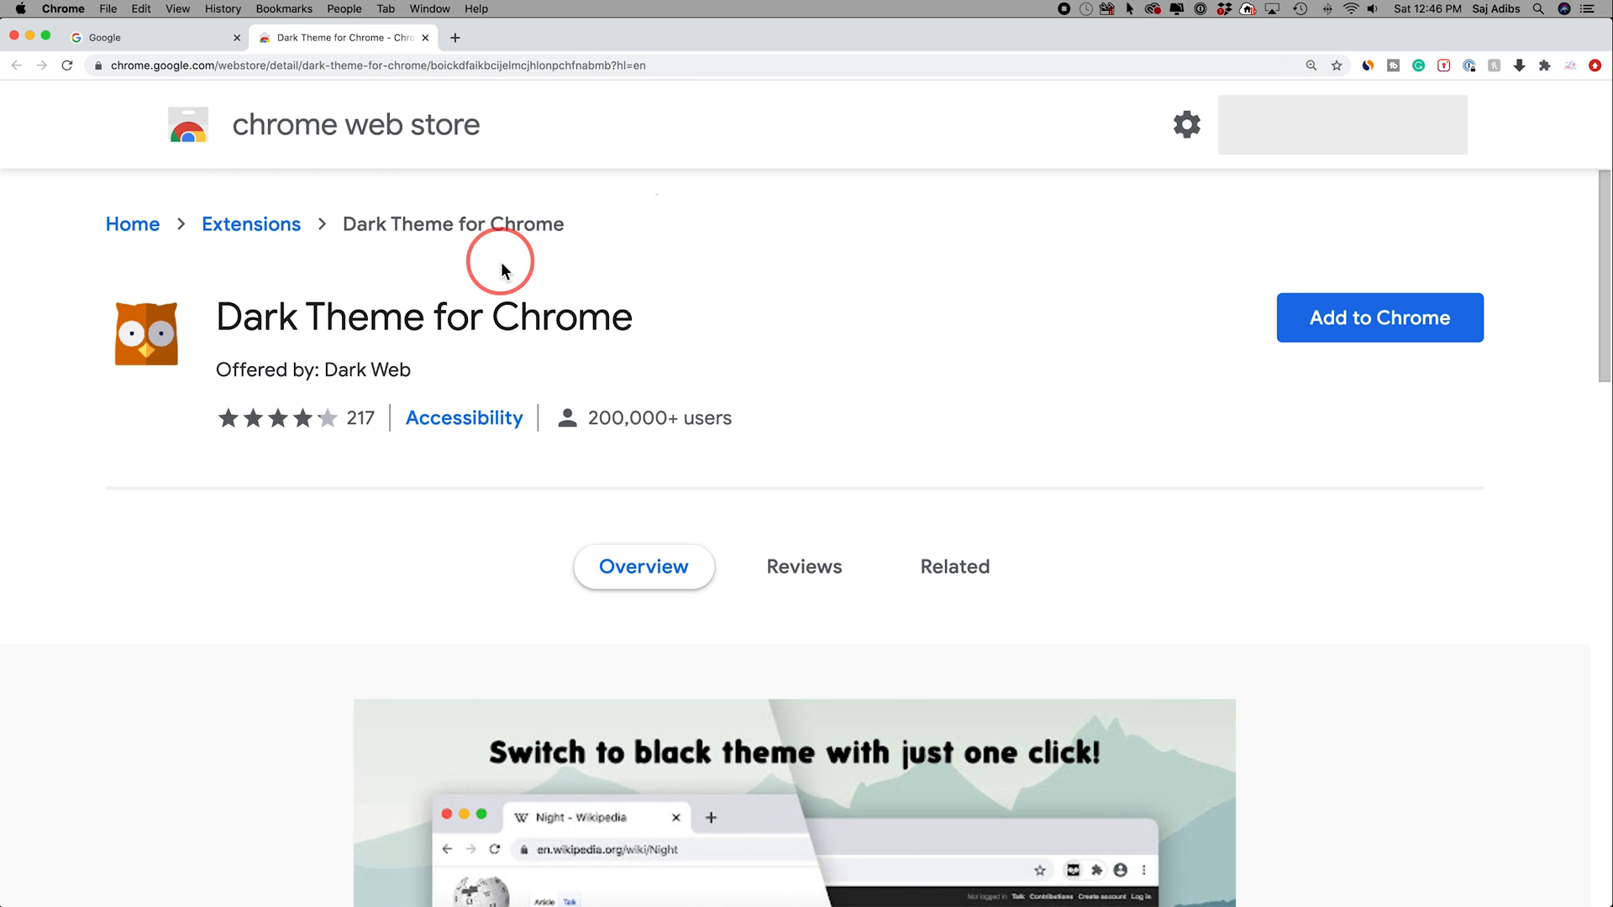
mouse_move(1363, 337)
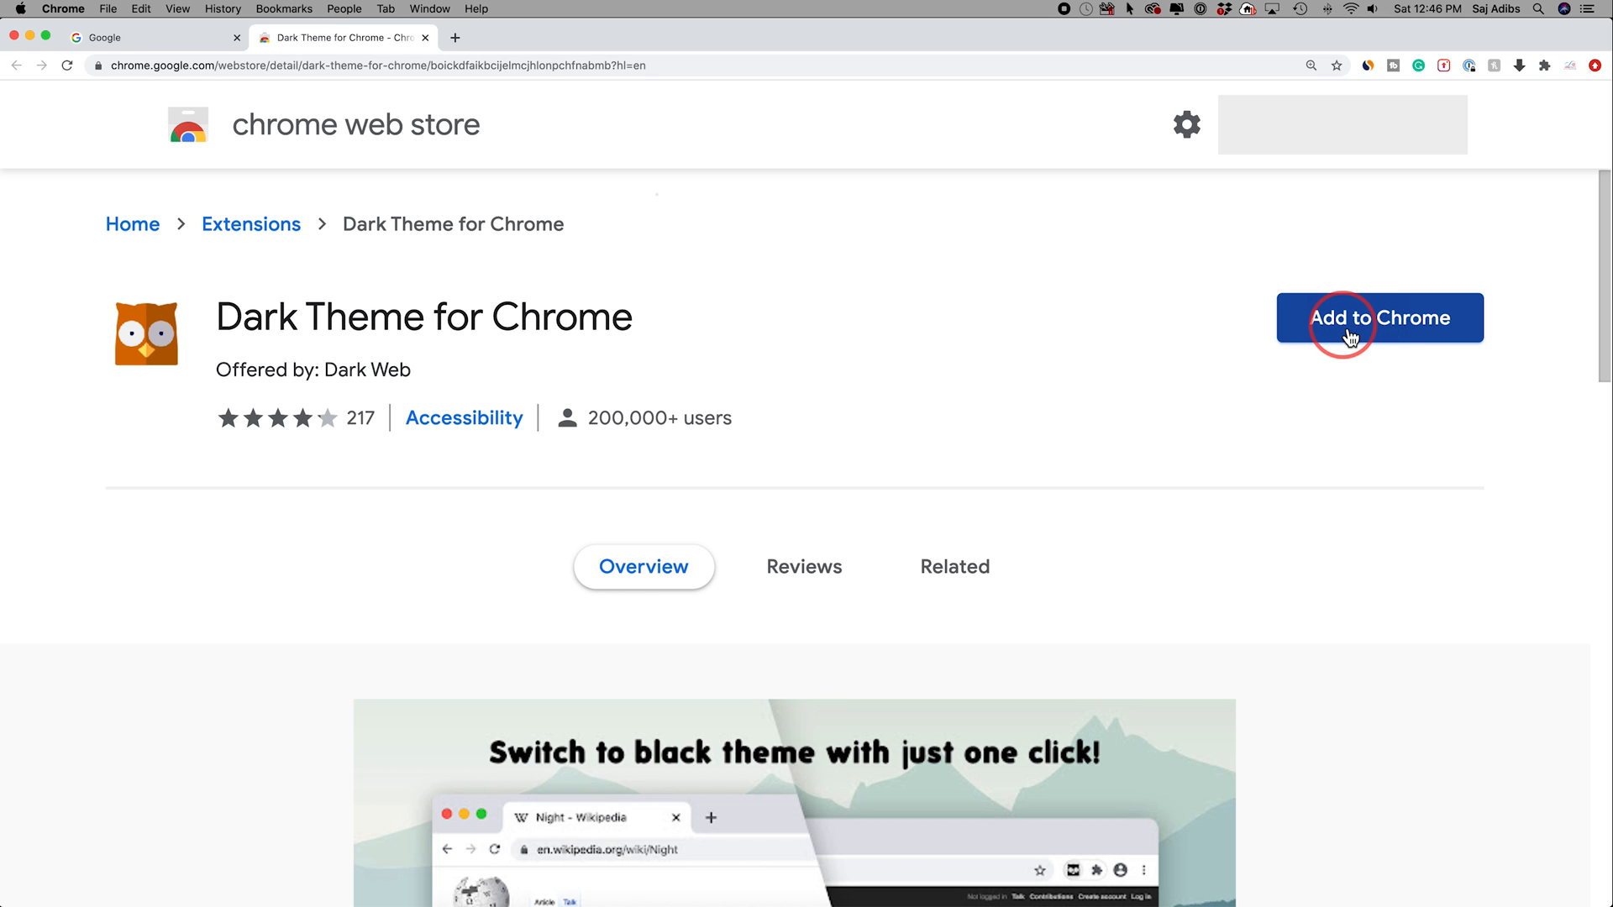
Step: Add Dark Theme for Chrome to the browser and try its new owl toolbar icon
click(1379, 318)
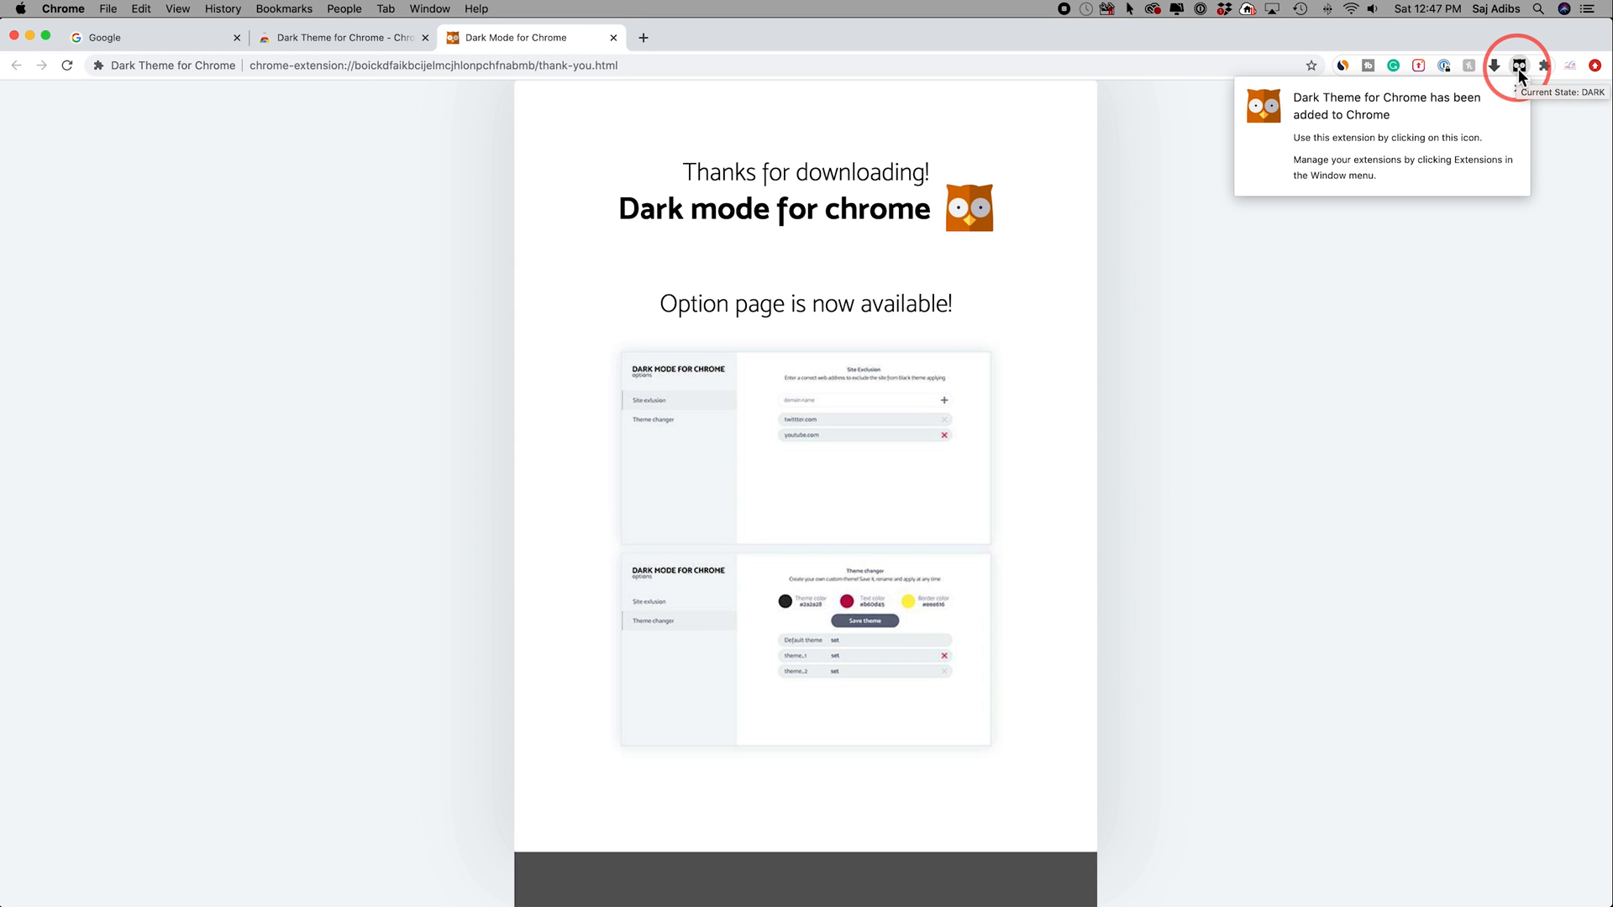
click(1518, 65)
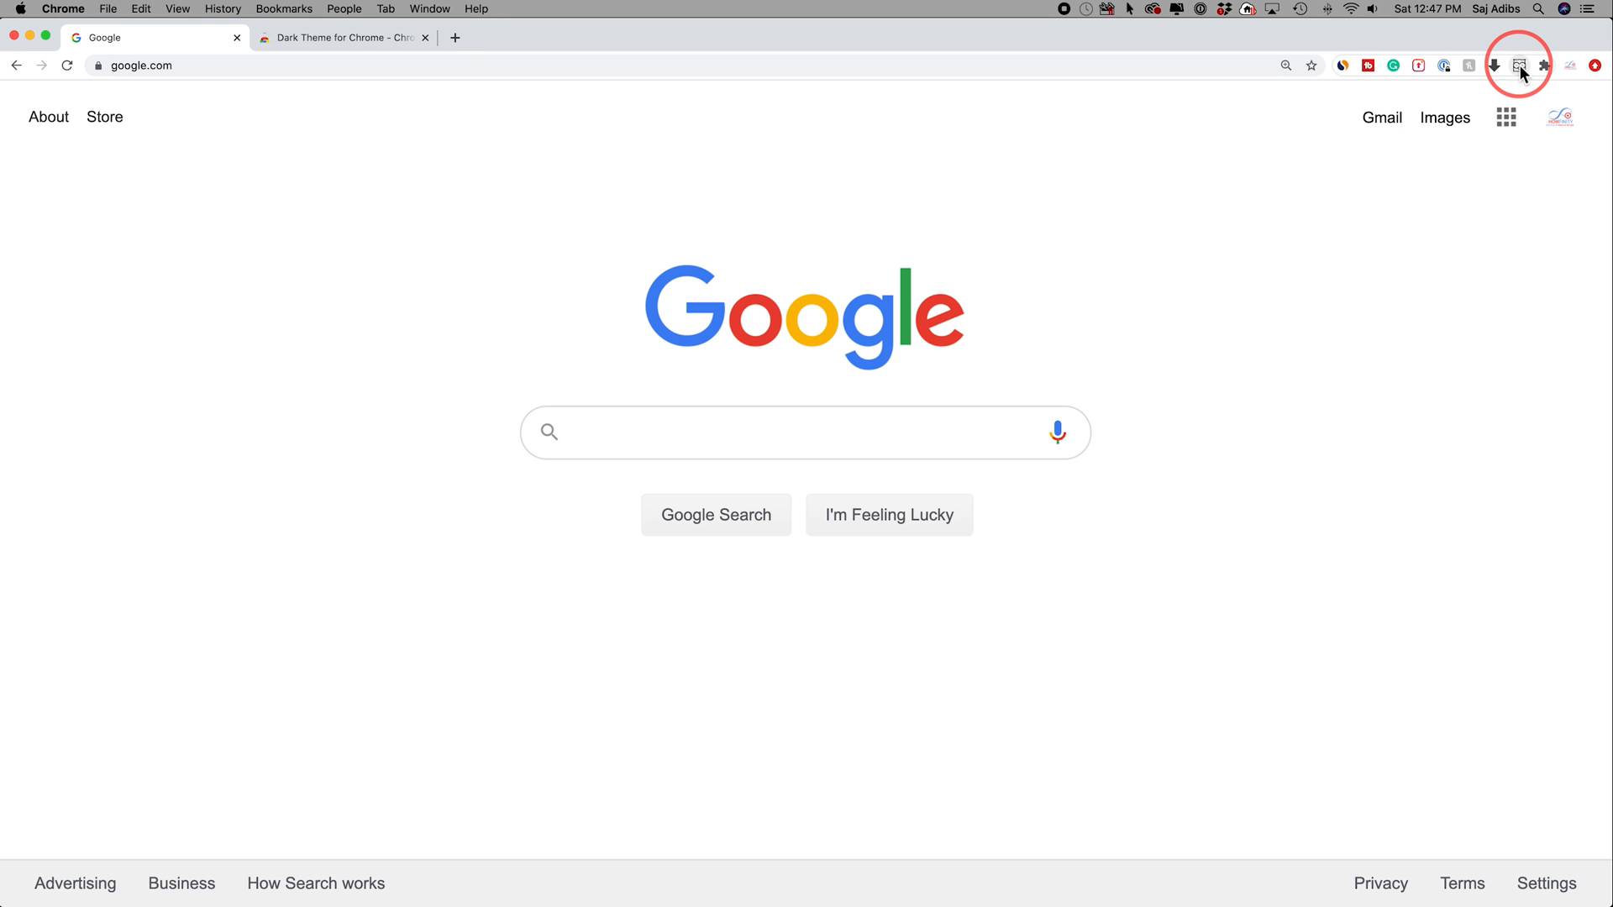
Step: Turn the Google homepage dark with the extension and head to YouTube
click(1518, 64)
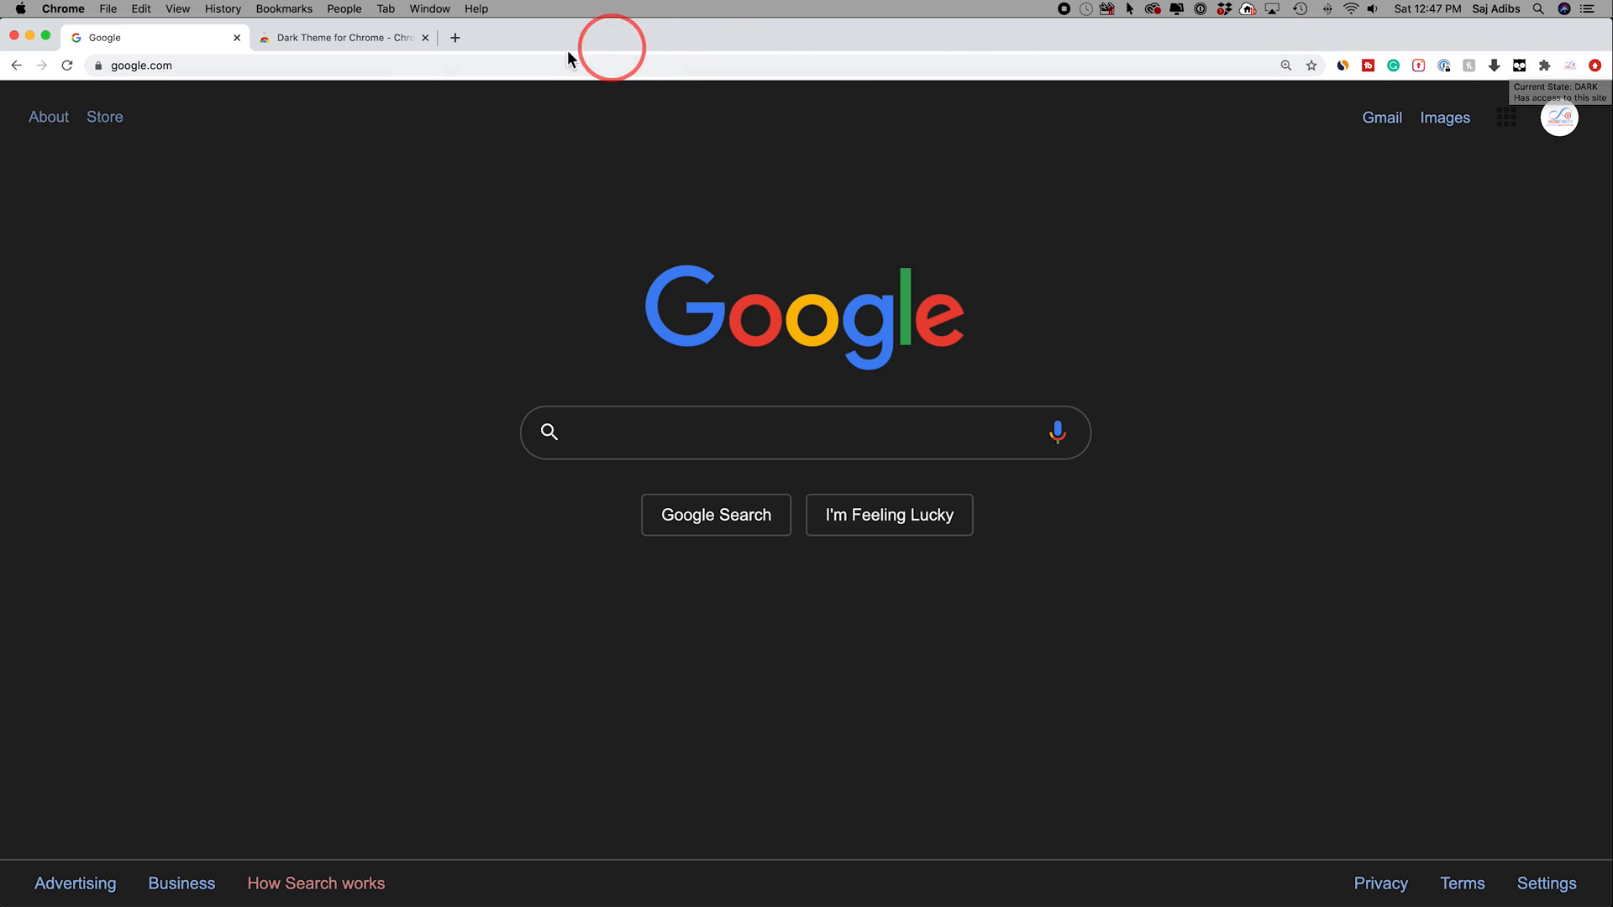
text(google)
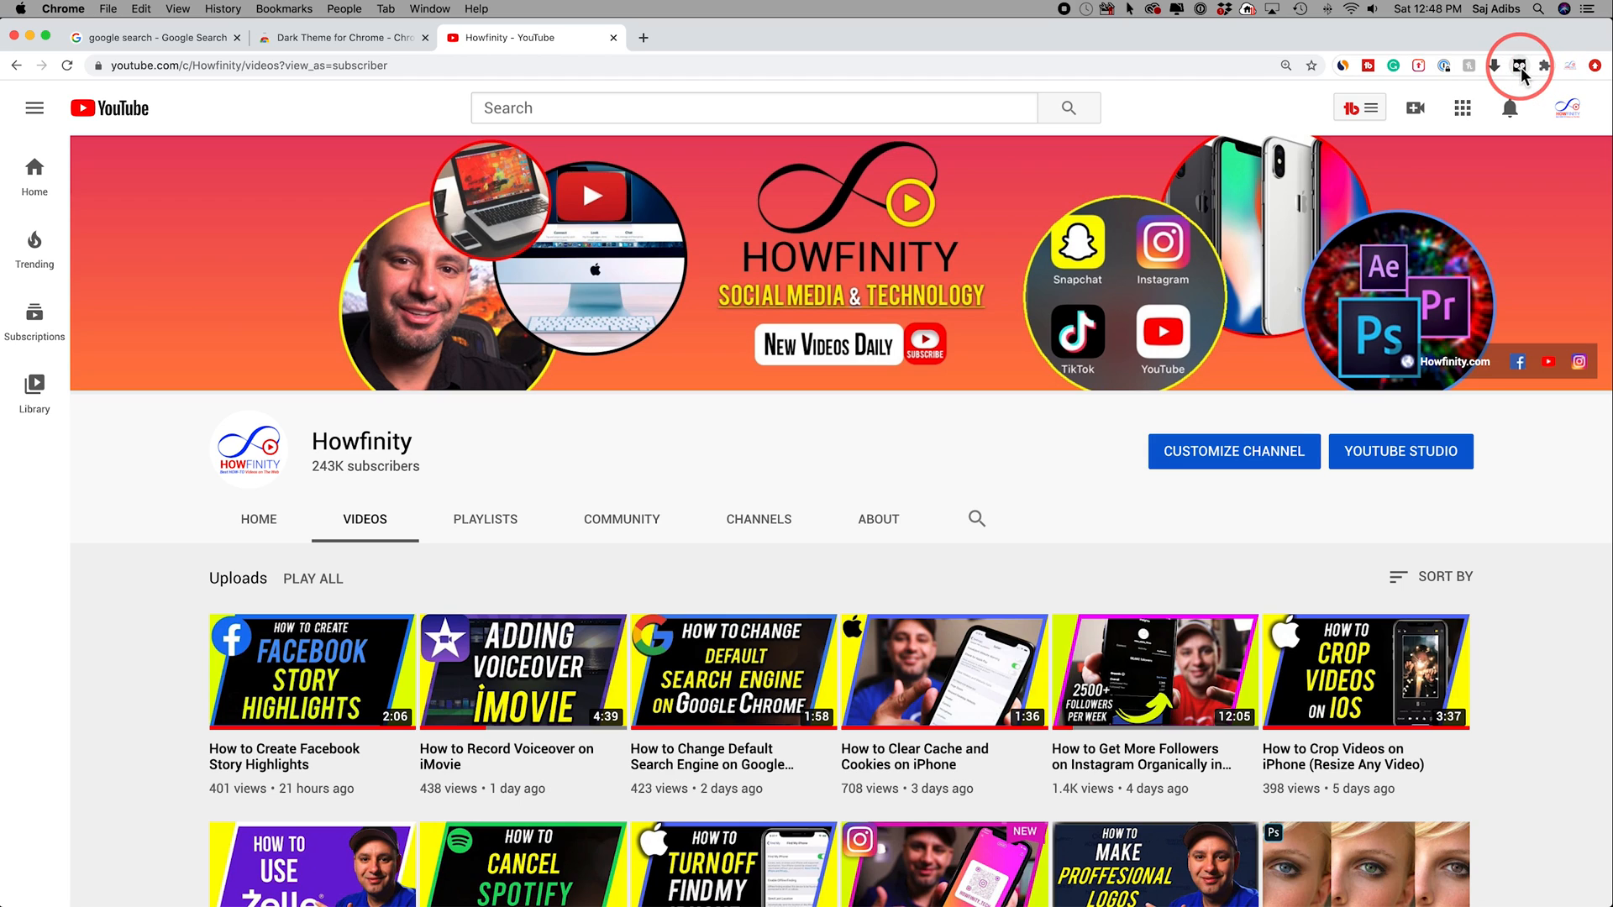
Step: Toggle the Howfinity YouTube channel dark and back, then reach the account menu
click(1520, 65)
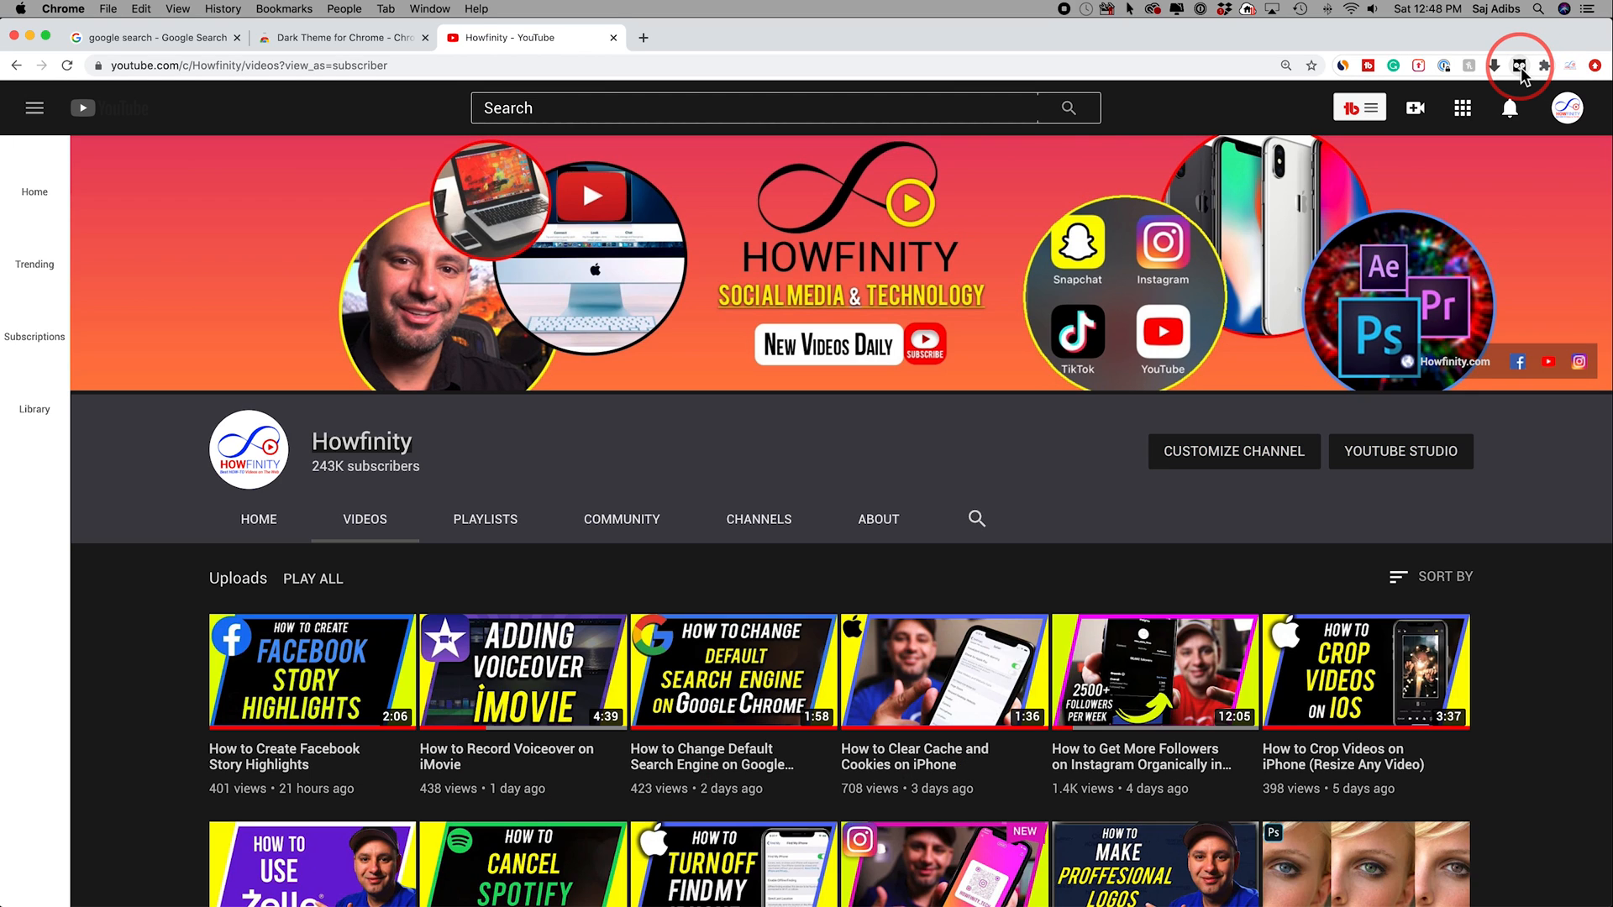
click(1568, 107)
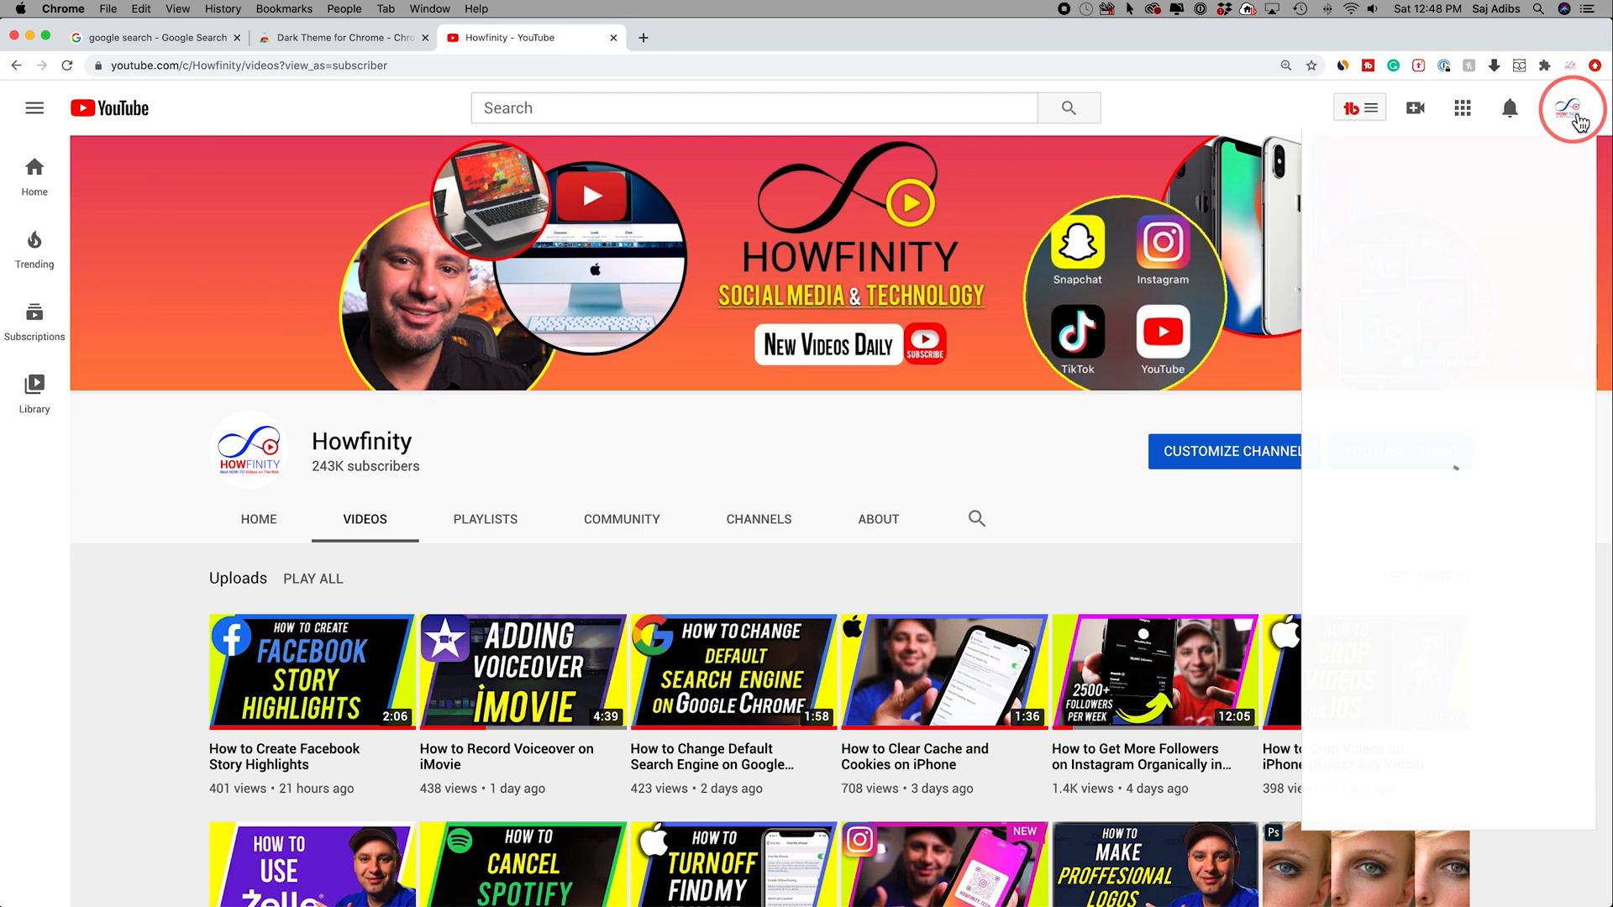
click(1572, 106)
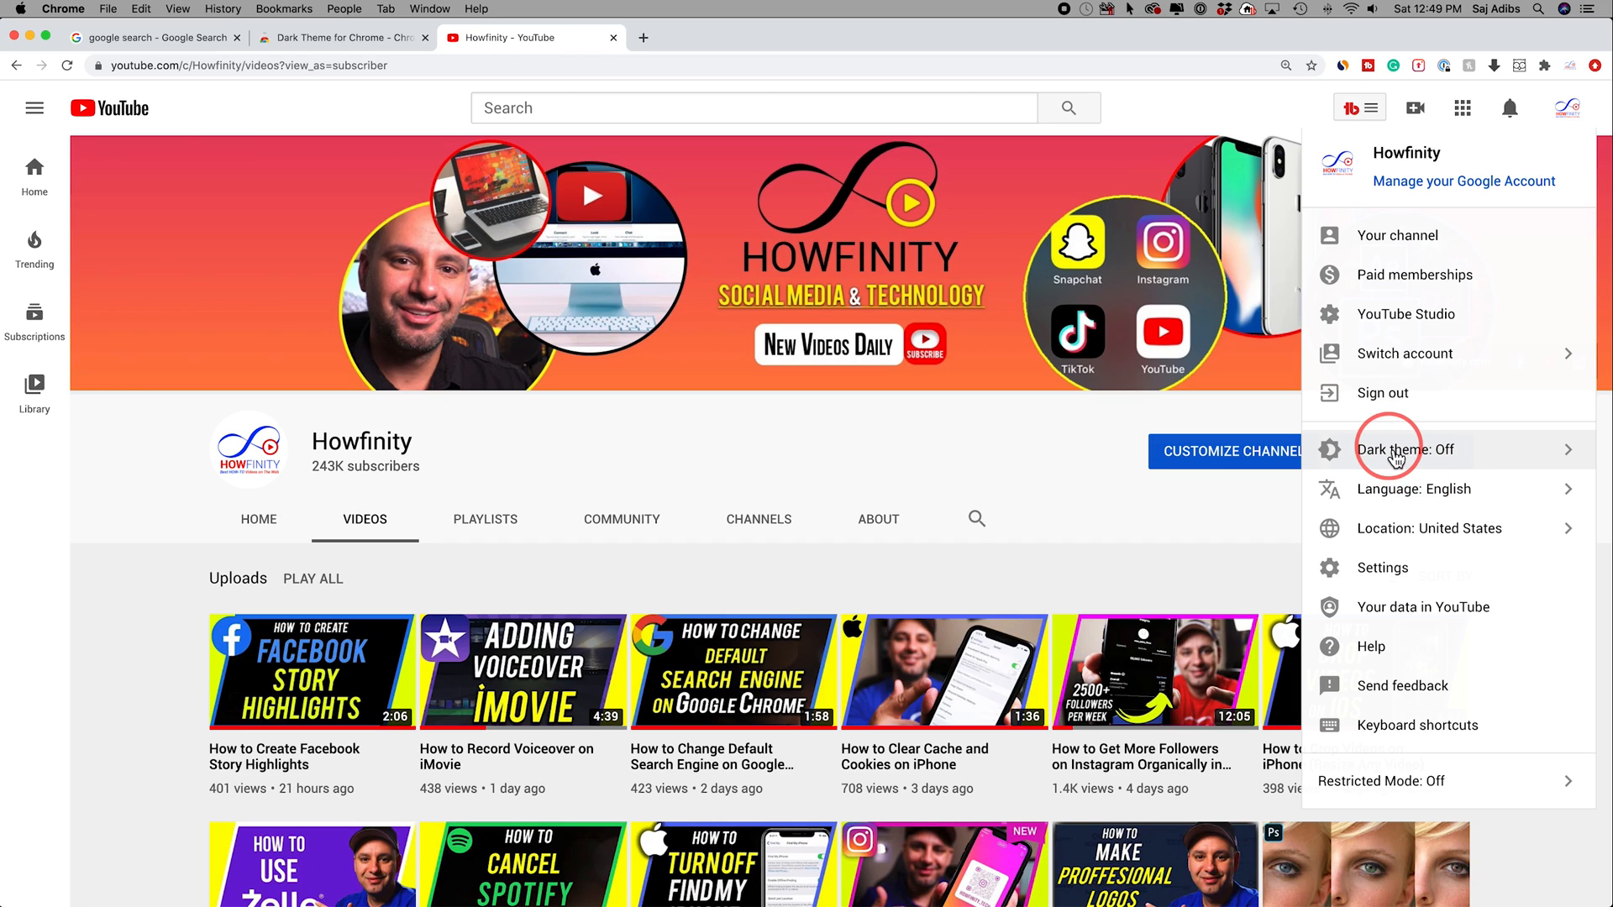
mouse_move(1425, 458)
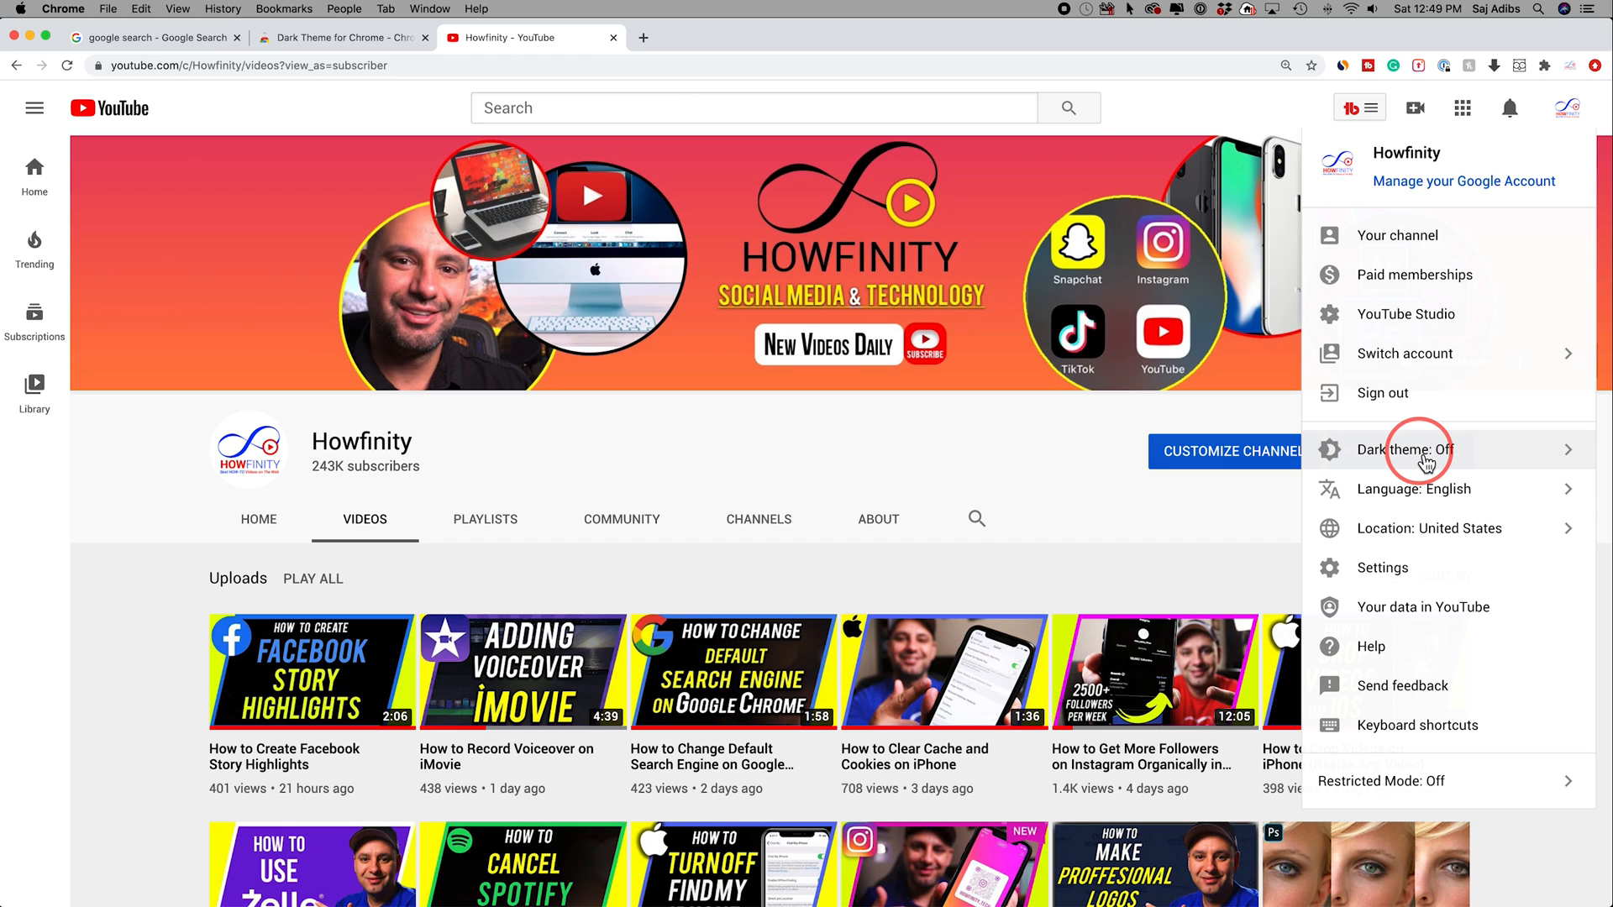
Step: Switch YouTube's own Dark theme setting on so the channel page turns dark
click(1404, 450)
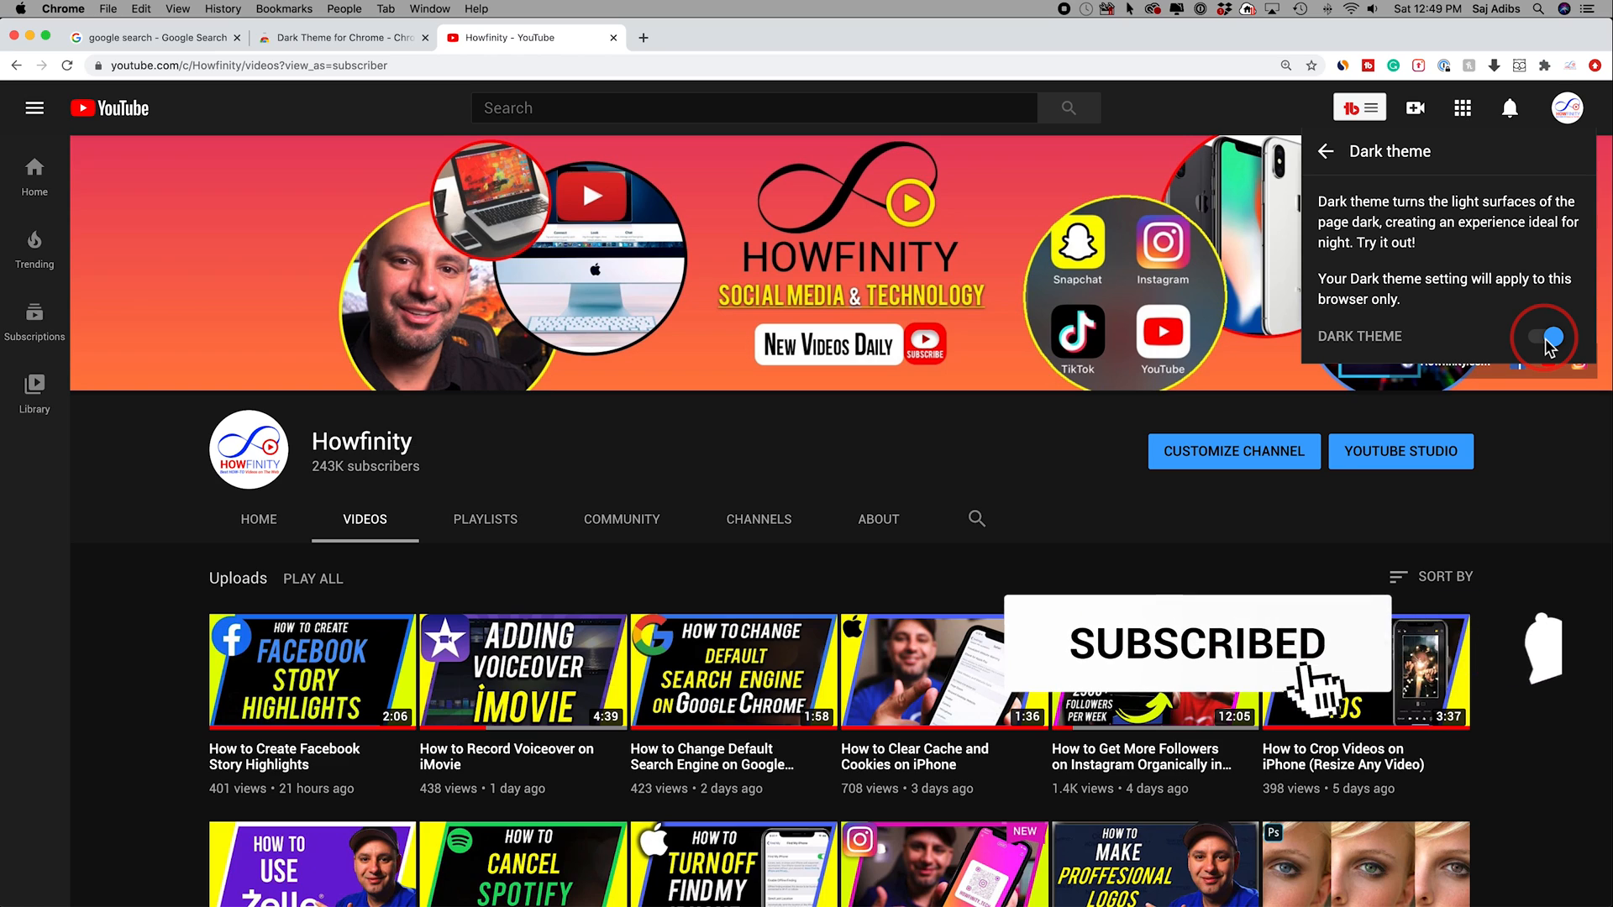
click(1513, 668)
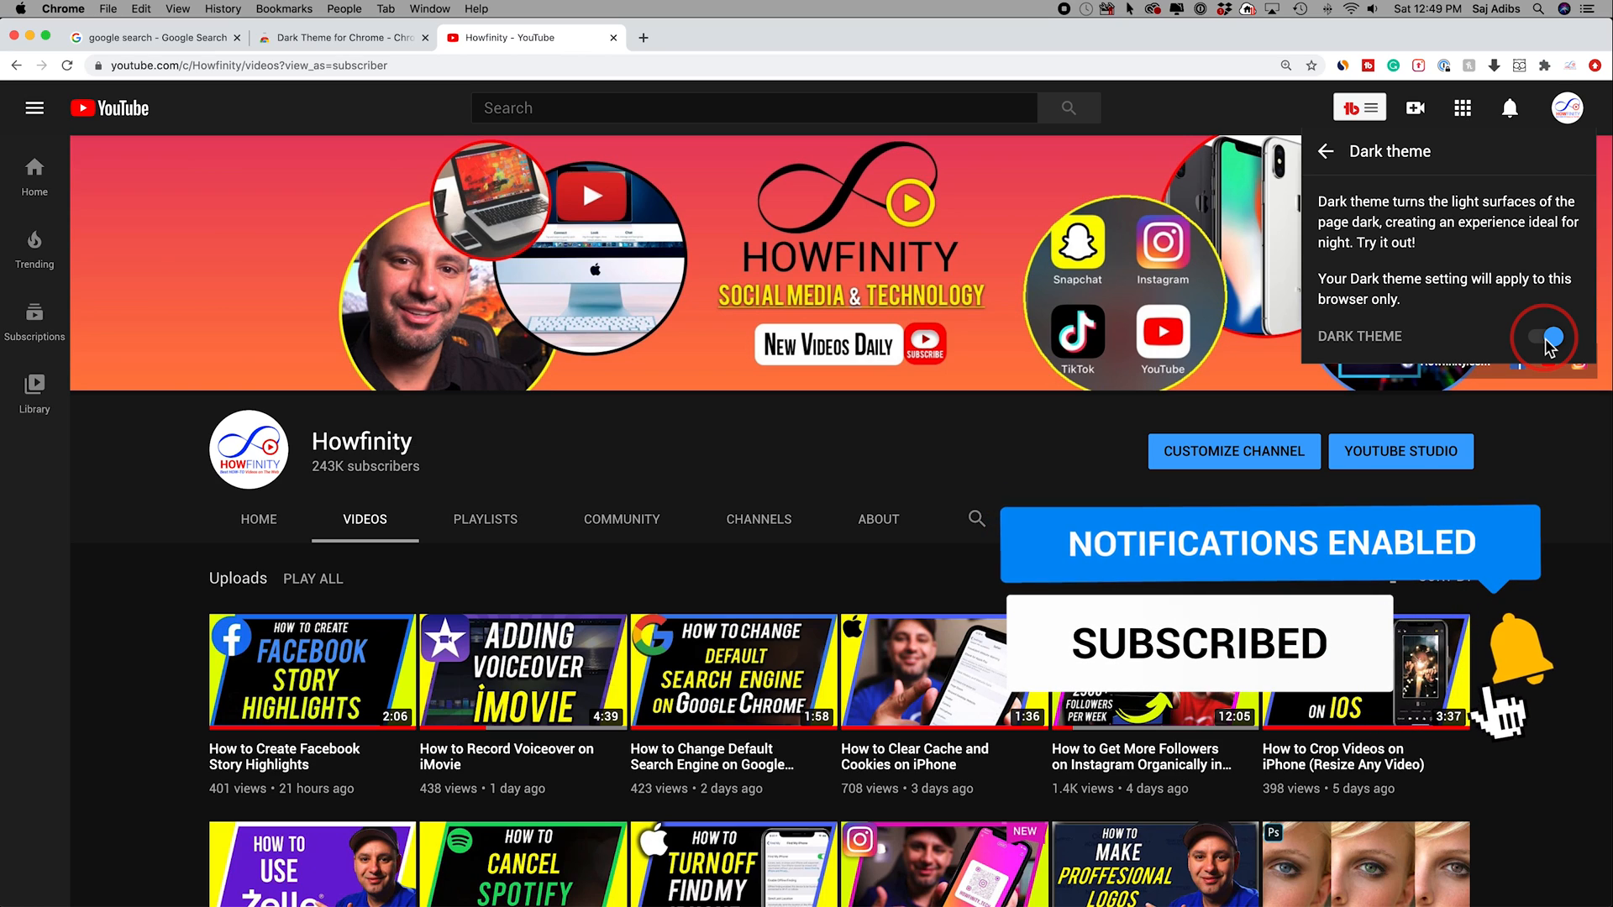